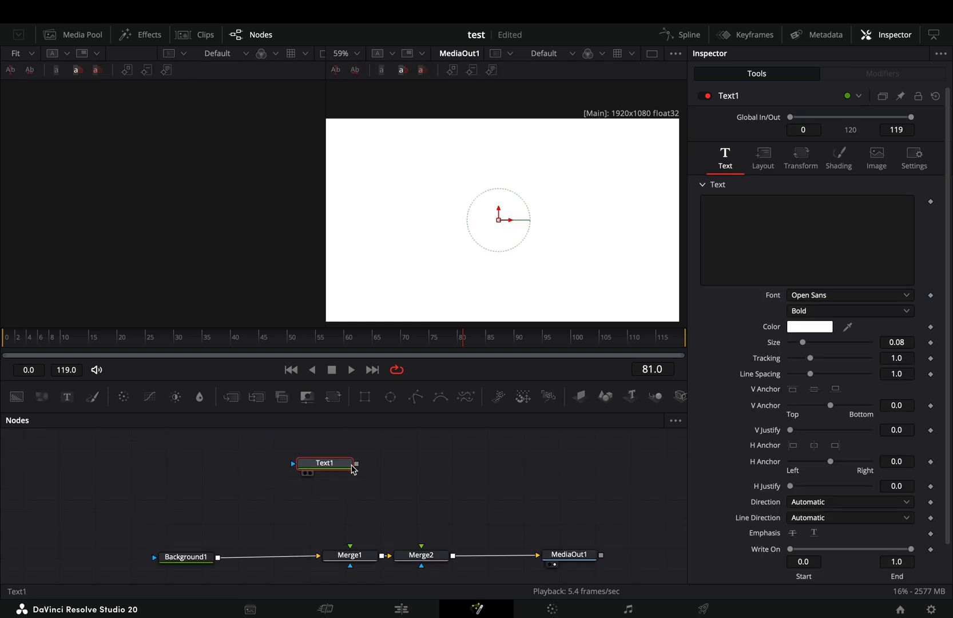
Enter TEXT as the Text1 title and pick a different font from the Font list.
click(849, 295)
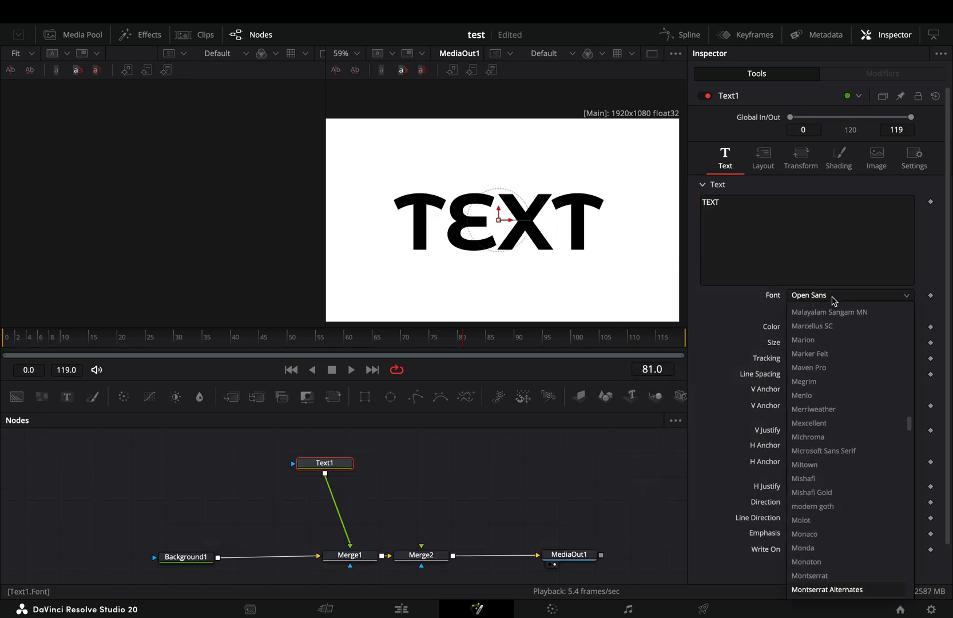
click(808, 576)
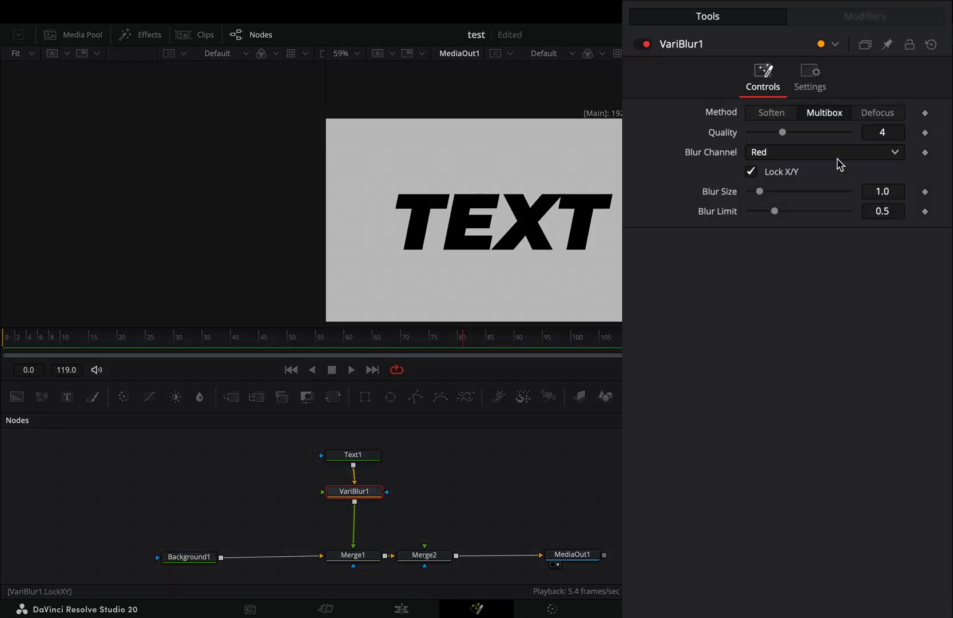
Change the VariBlur channel that controls the blur amount after wiring FastNoise in.
click(824, 152)
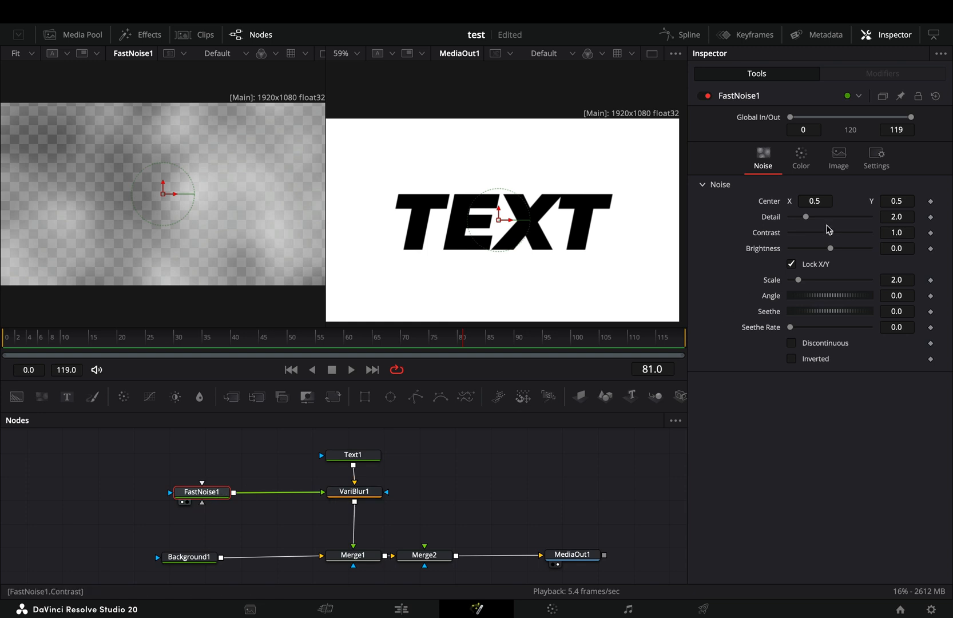
Select the FastNoise node to raise its Contrast for a stronger blur driver.
click(354, 491)
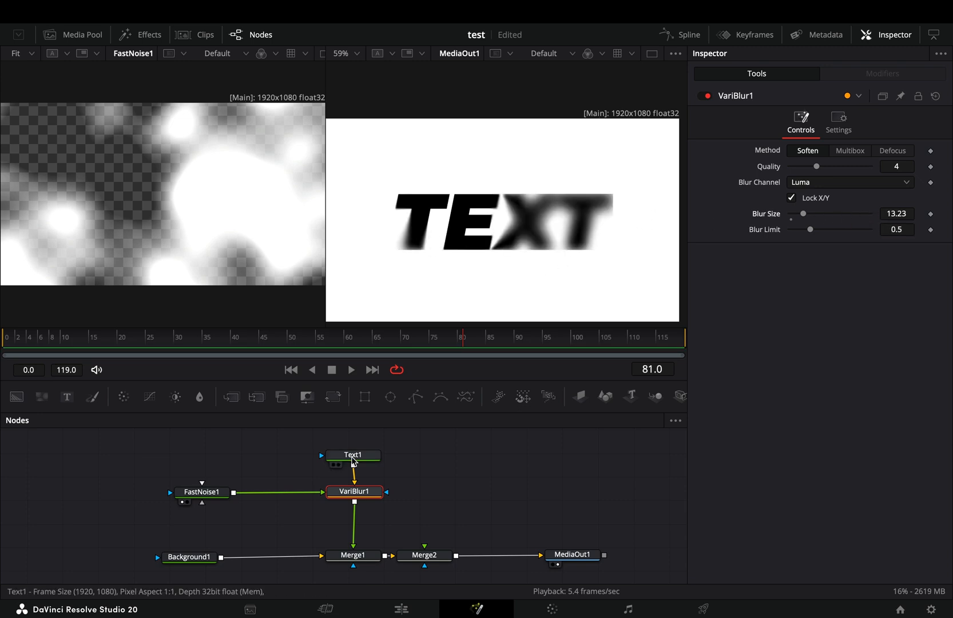
Add a Set Domain after Text1 and switch its Mode to Set for a full-frame area.
click(352, 448)
text(do)
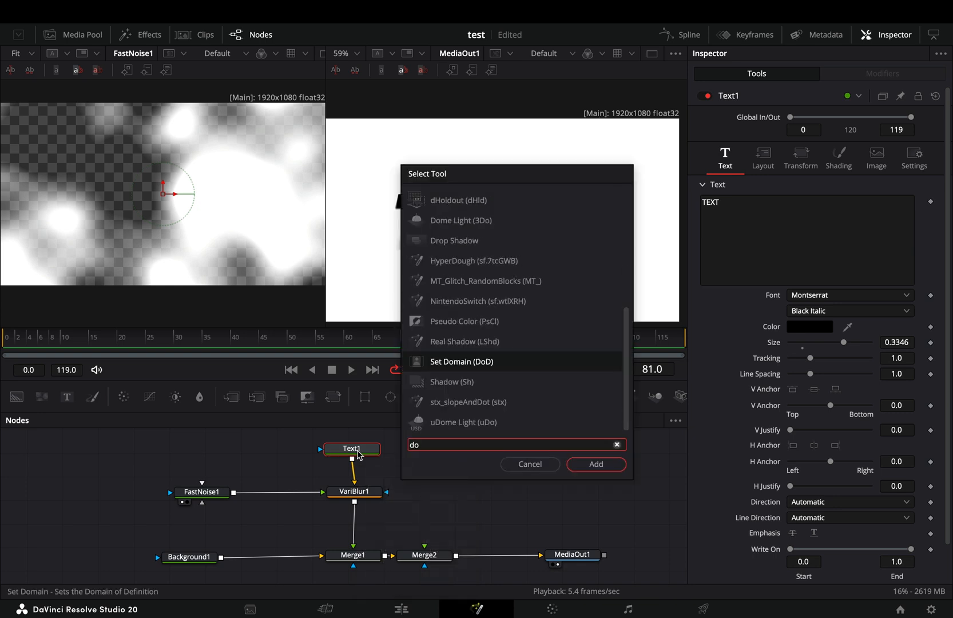
click(595, 463)
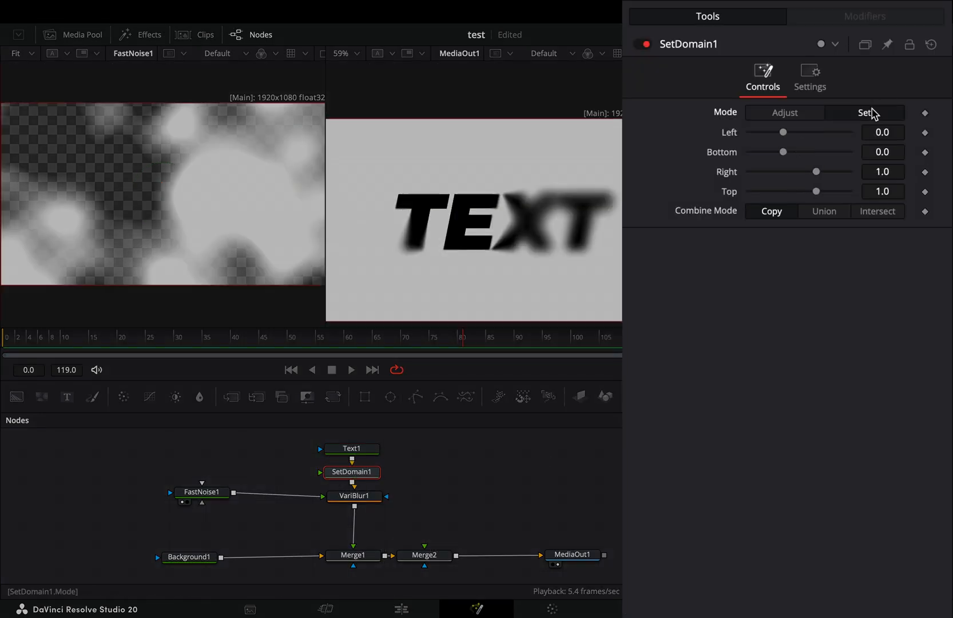
click(353, 495)
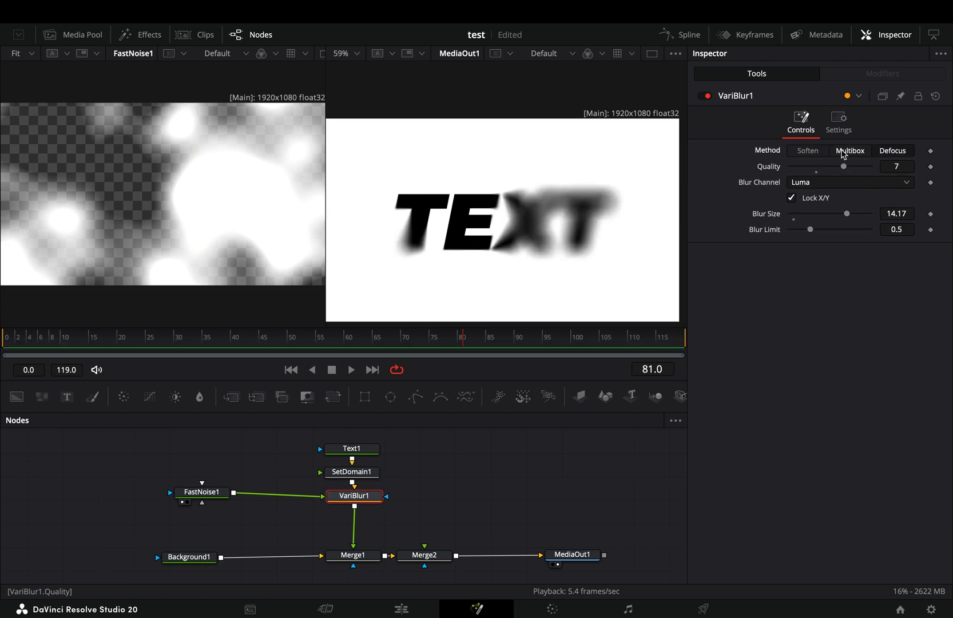
Raise VariBlur to Blur Size 20 with Limit 2 for the heaviest smear.
click(201, 491)
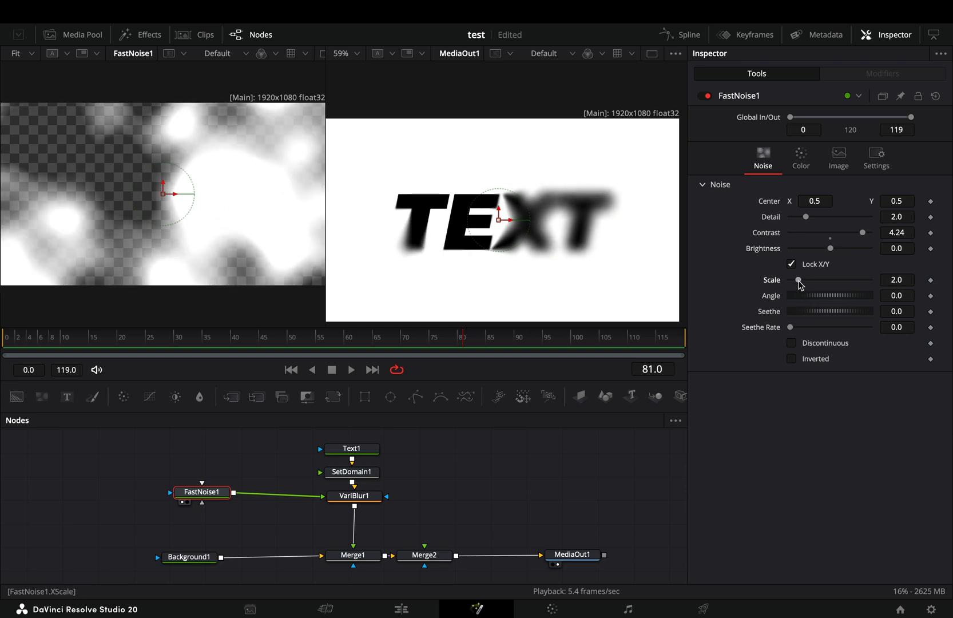
click(353, 495)
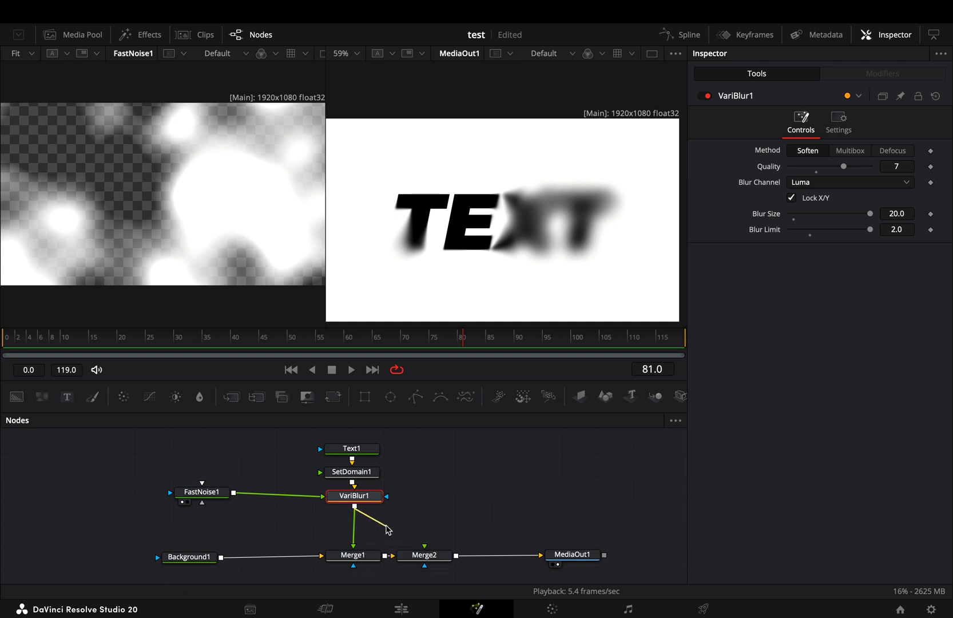
Feed VariBlur into Merge2 as a Dissolve and return to FastNoise to boost its contrast.
drag(387, 530, 425, 546)
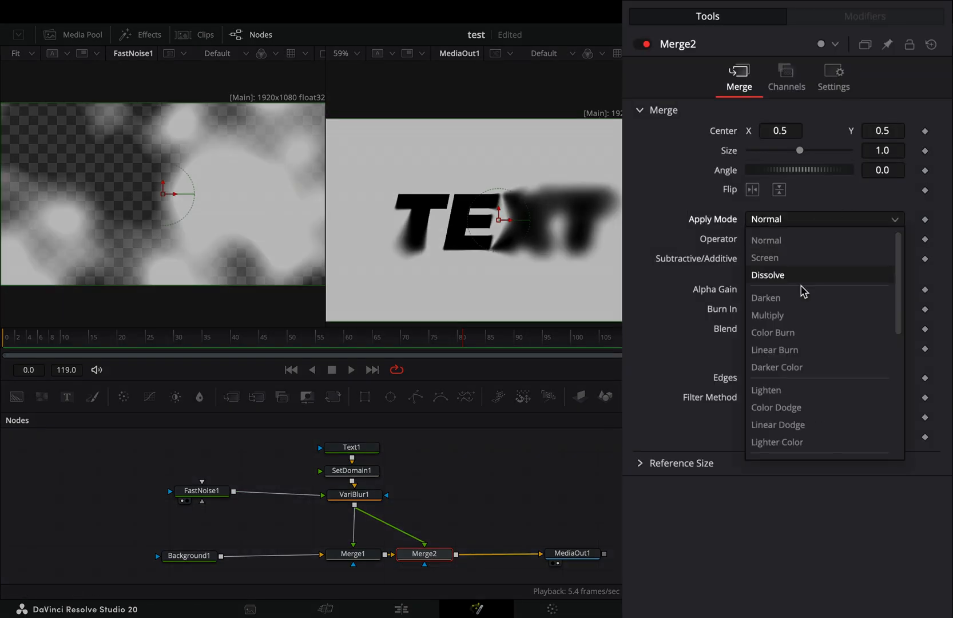
click(767, 274)
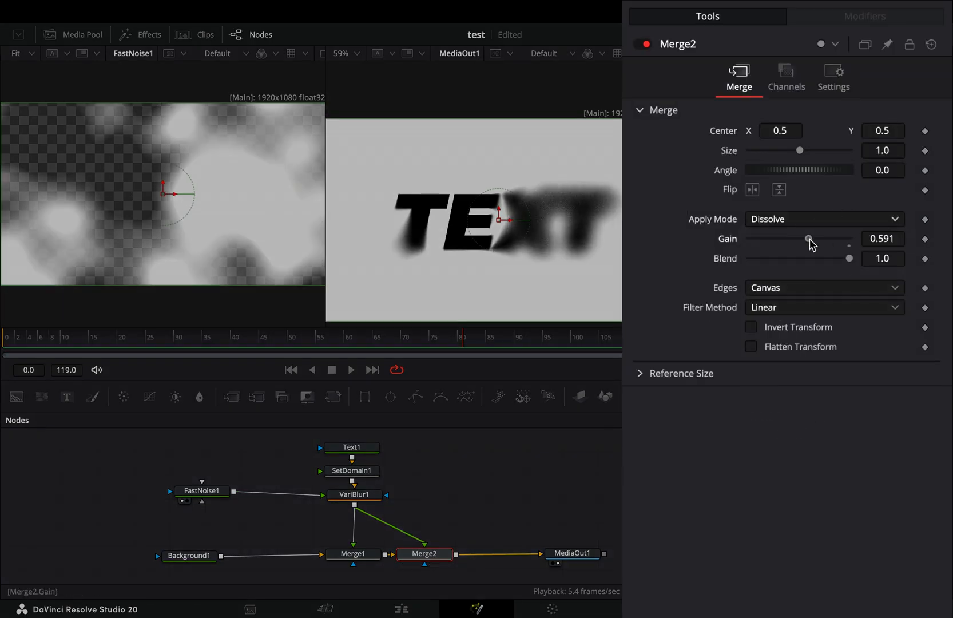
click(201, 490)
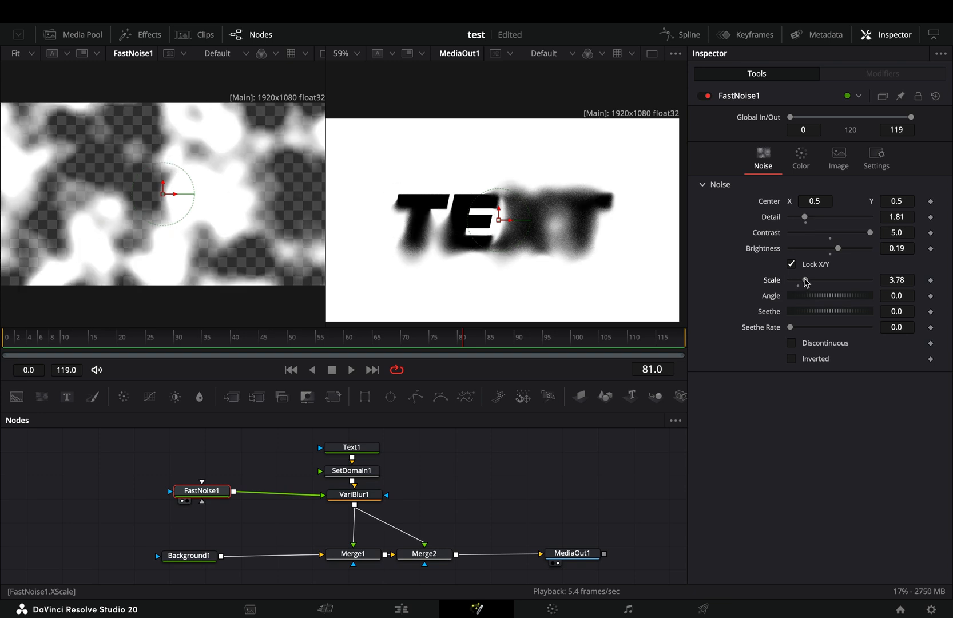
Raise FastNoise Scale to about 4.4 and add Seethe so the noise evolves over time.
drag(804, 279, 801, 279)
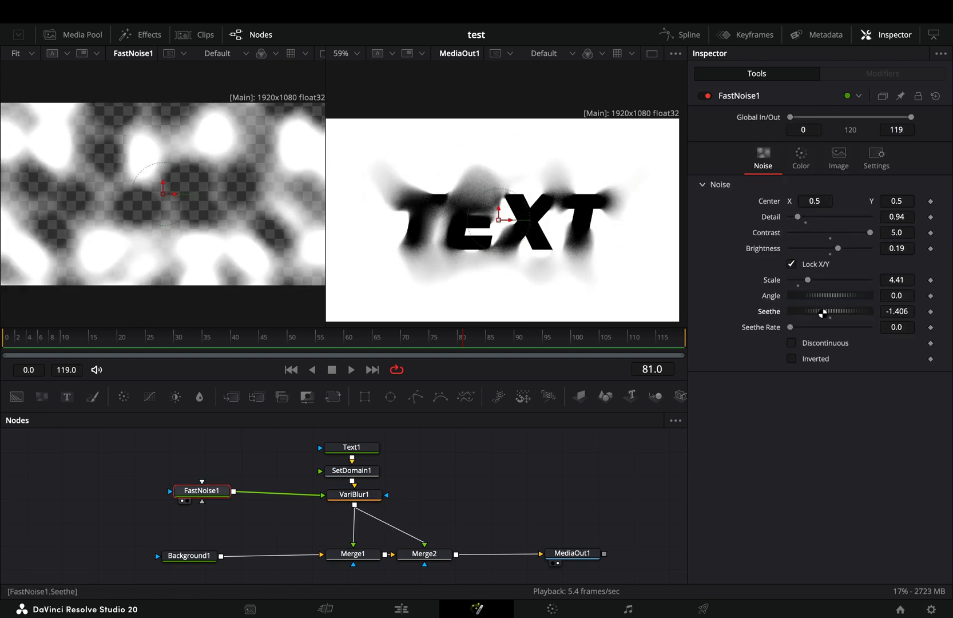
drag(792, 327, 805, 328)
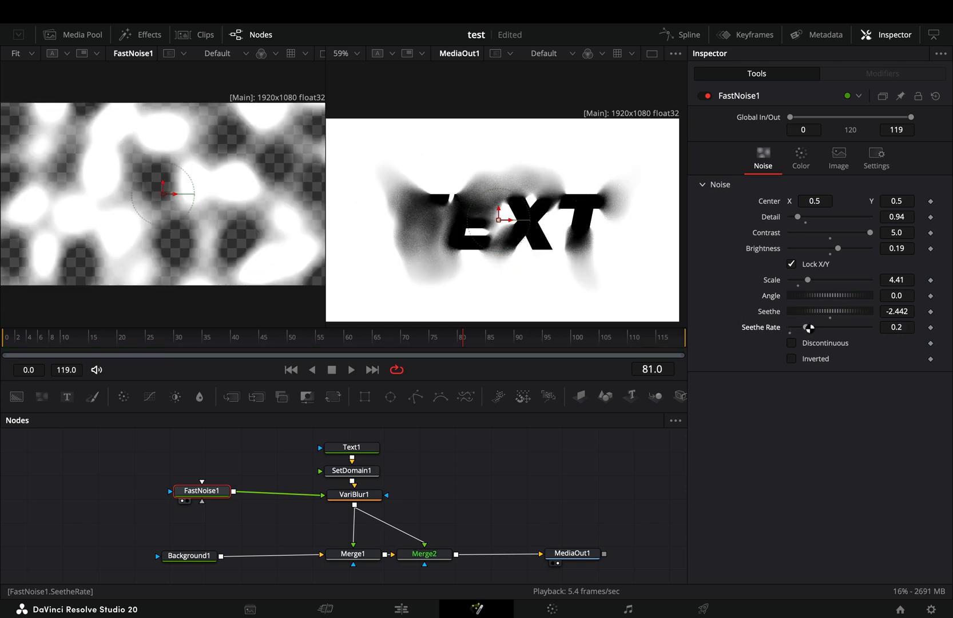